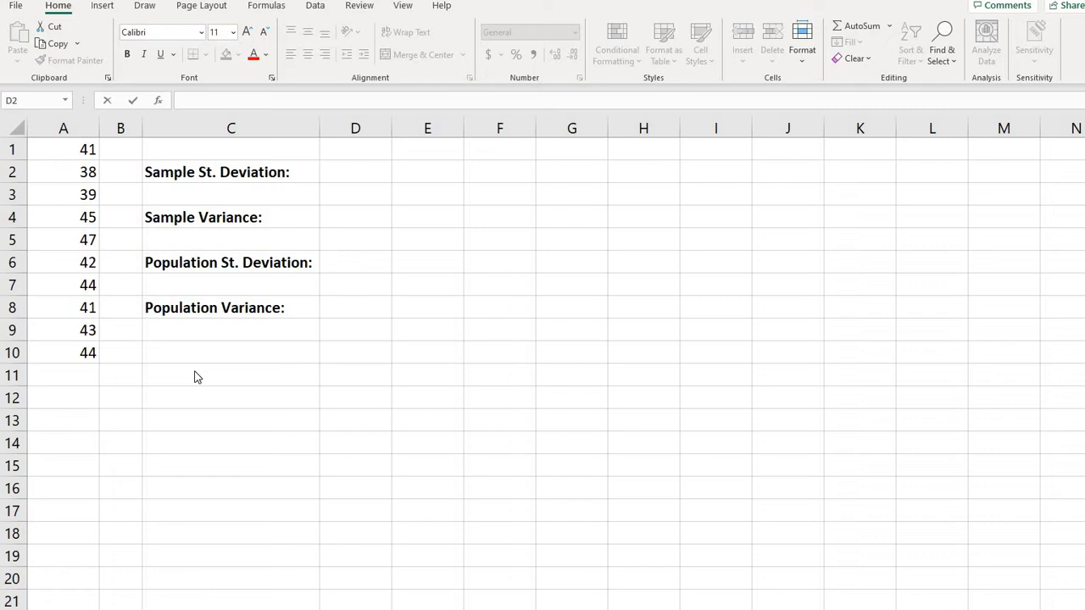
mouse_move(178, 271)
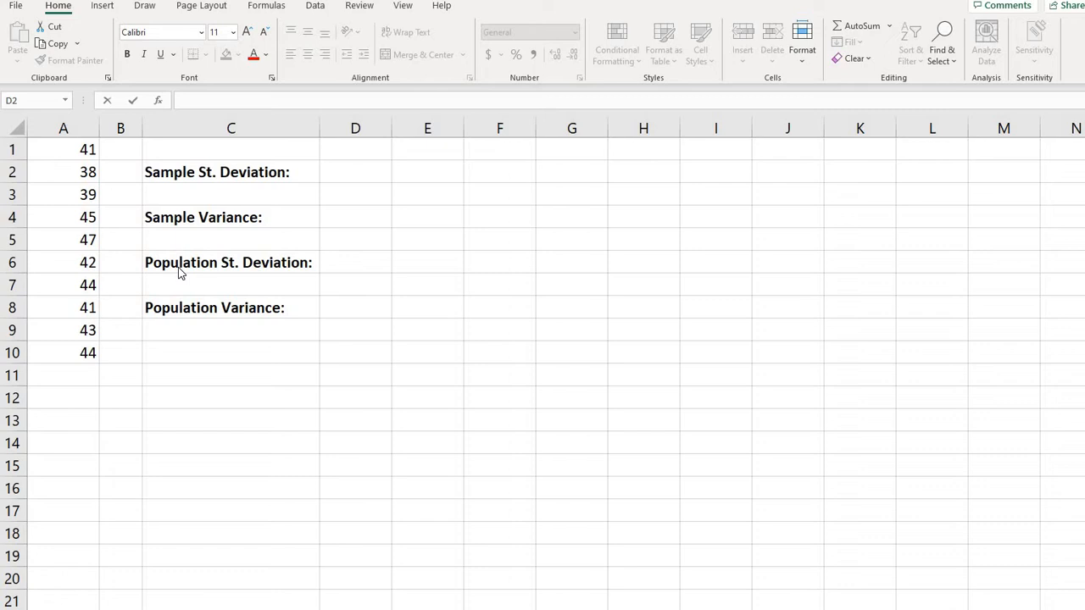
mouse_move(210, 224)
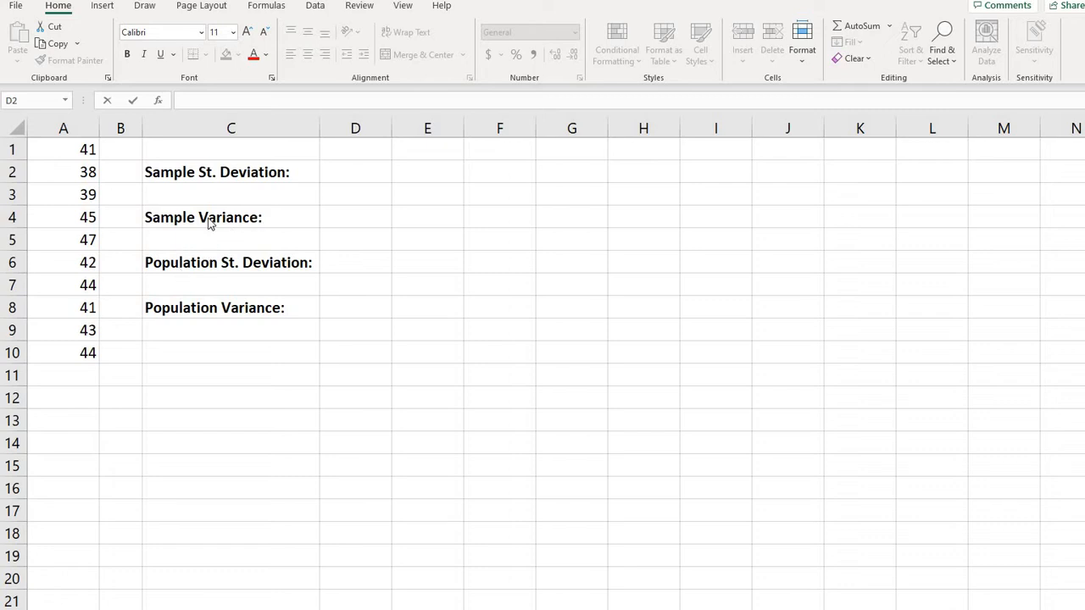
mouse_move(248, 230)
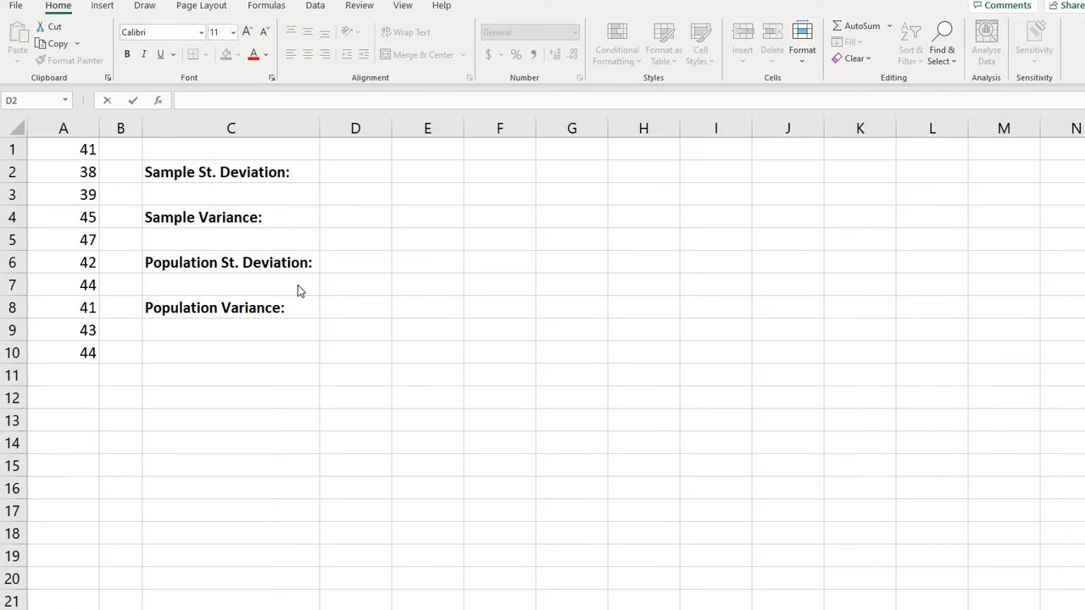
mouse_move(282, 320)
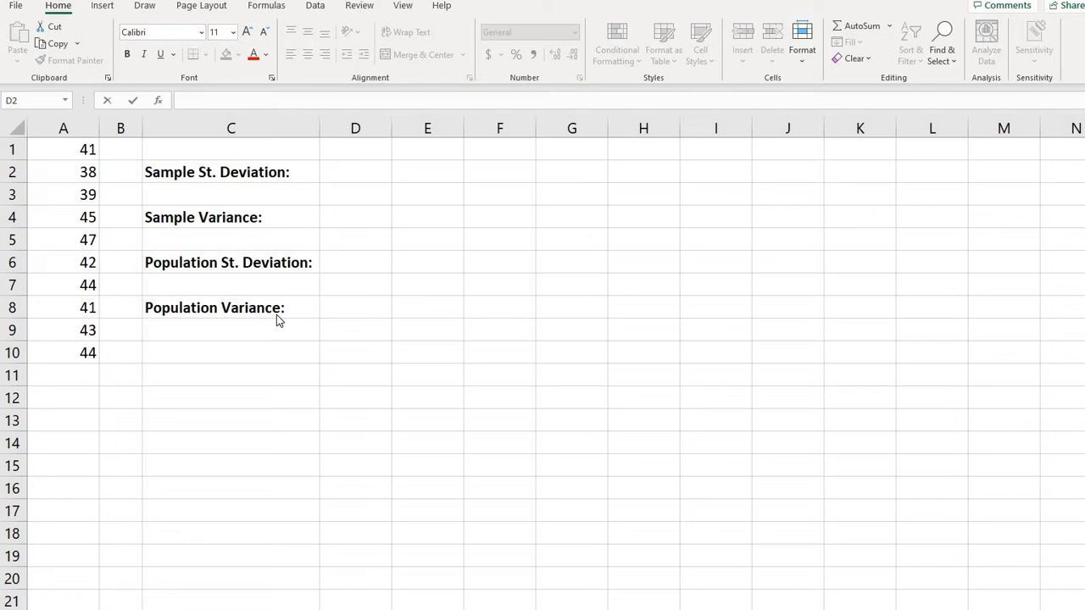
mouse_move(78, 156)
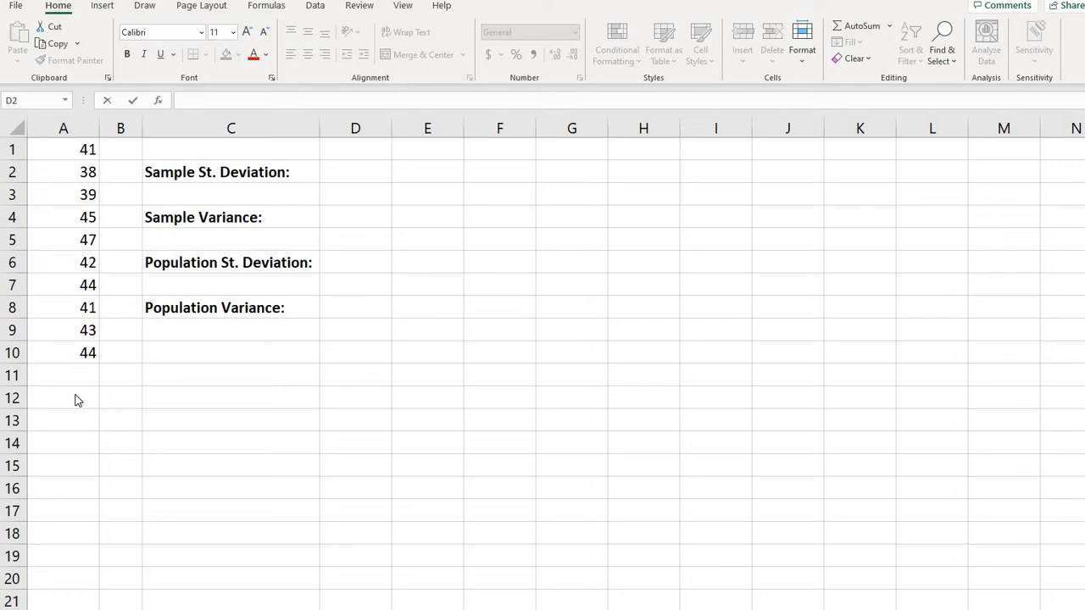
mouse_move(100, 158)
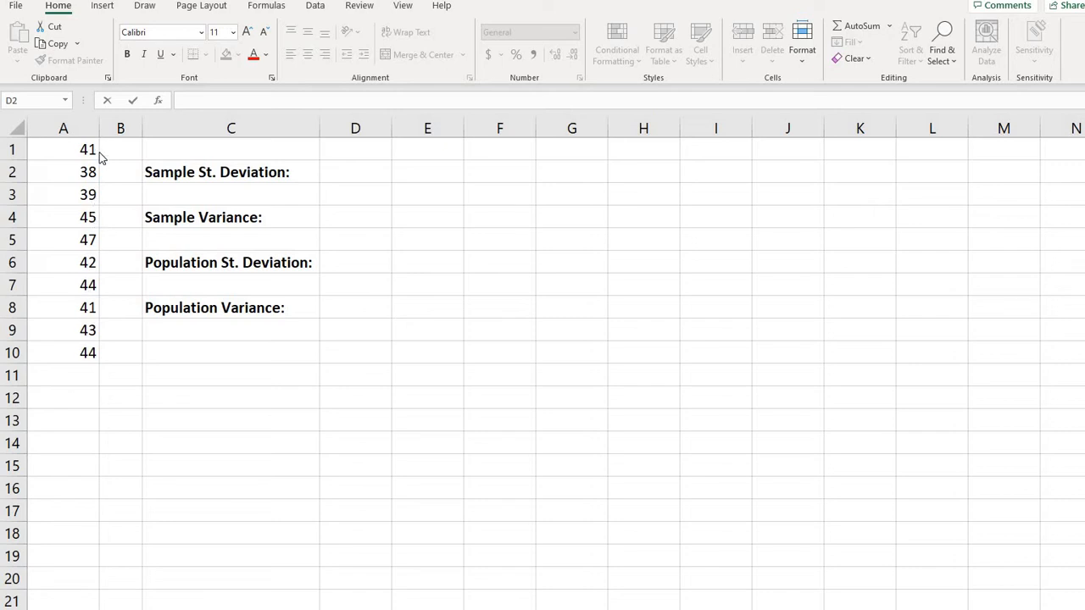
mouse_move(167, 217)
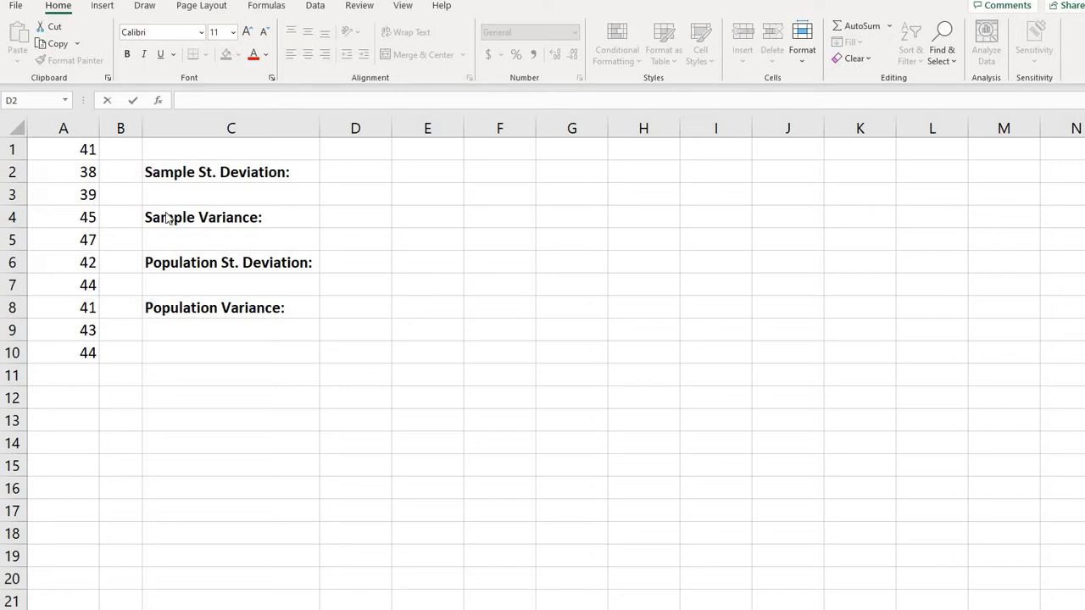
mouse_move(224, 281)
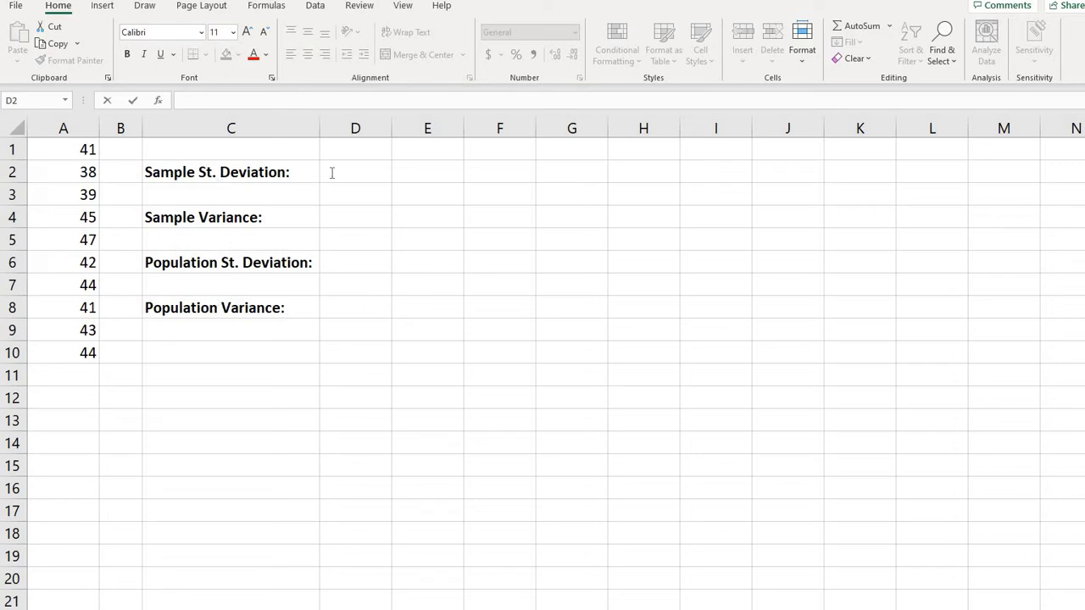
- Enter =STDEV.S(A1:A10) in D2 to get the sample standard deviation 2.75681
click(355, 172)
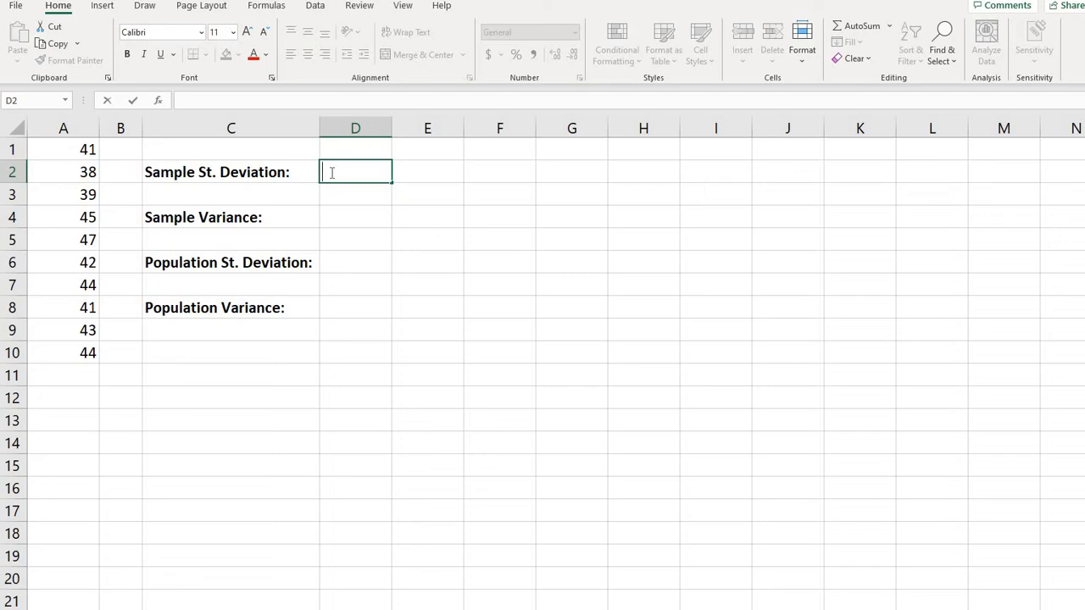
text(=)
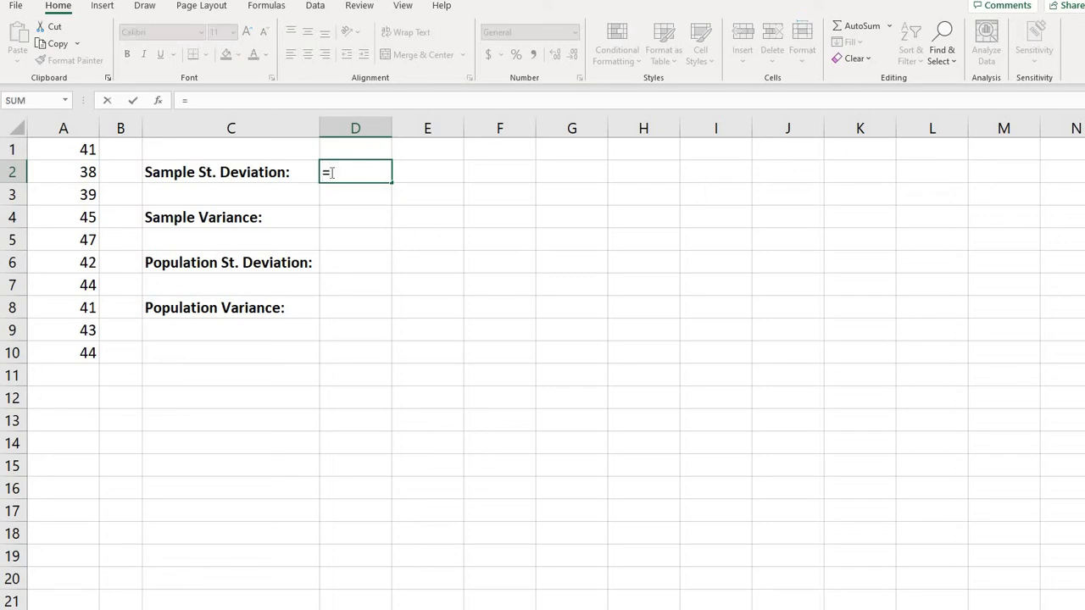
text(st)
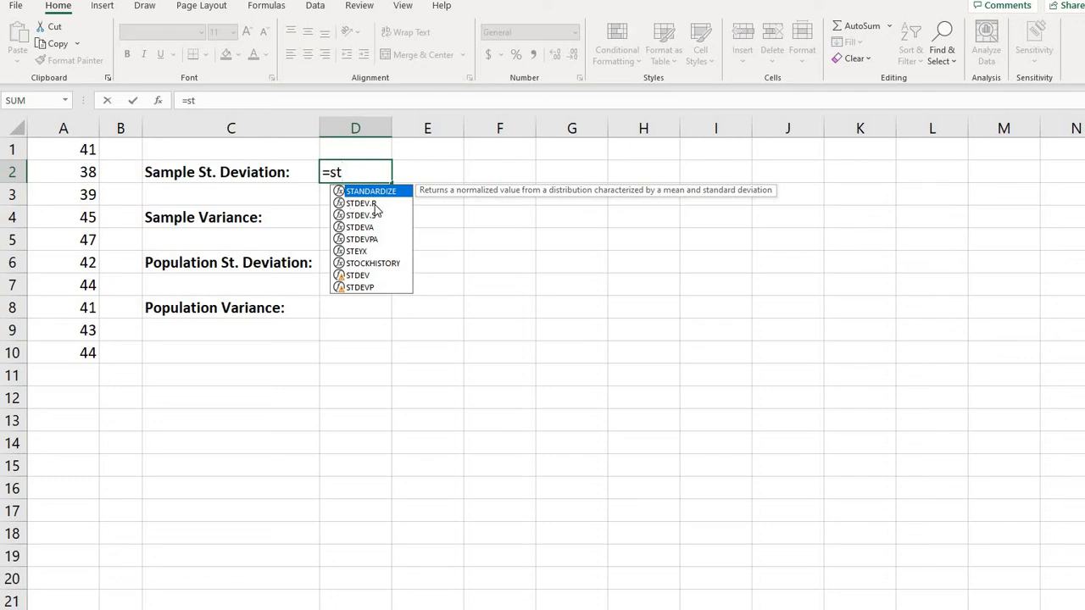
mouse_move(377, 222)
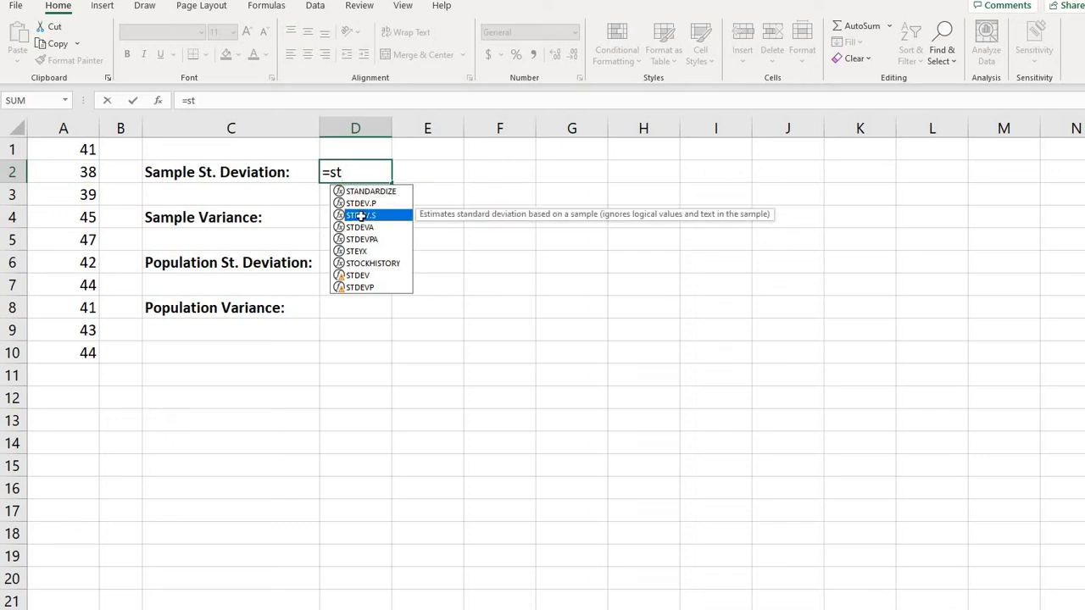
double_click(360, 215)
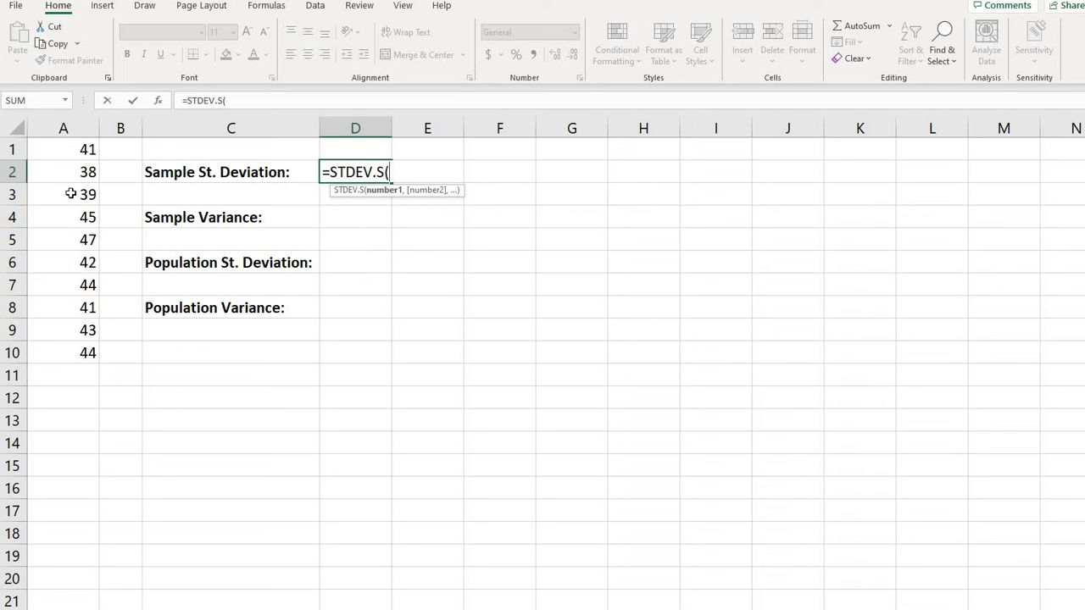
drag(63, 149, 63, 353)
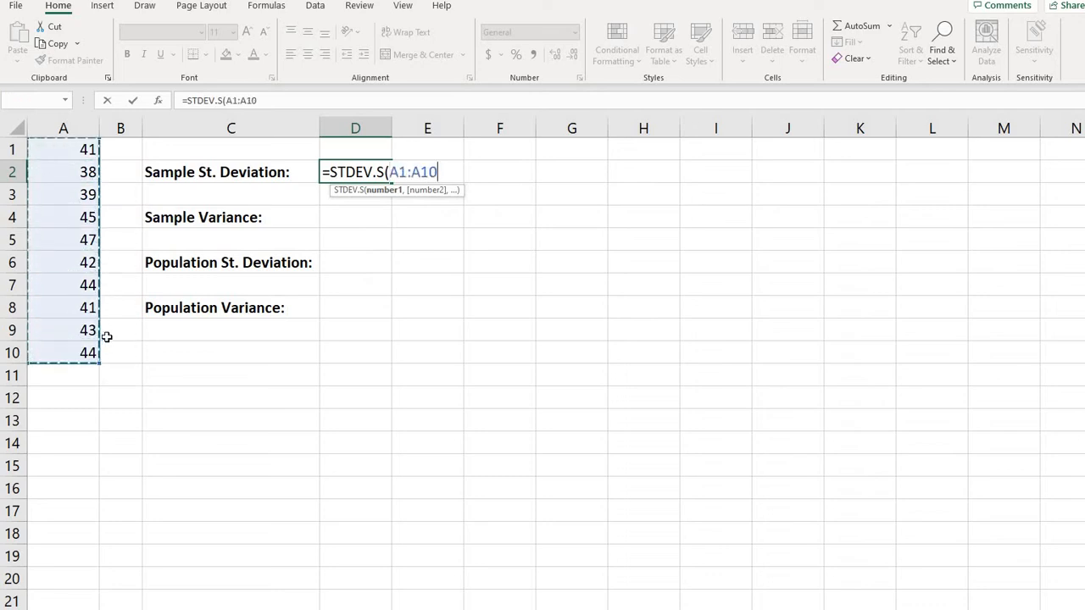
text())
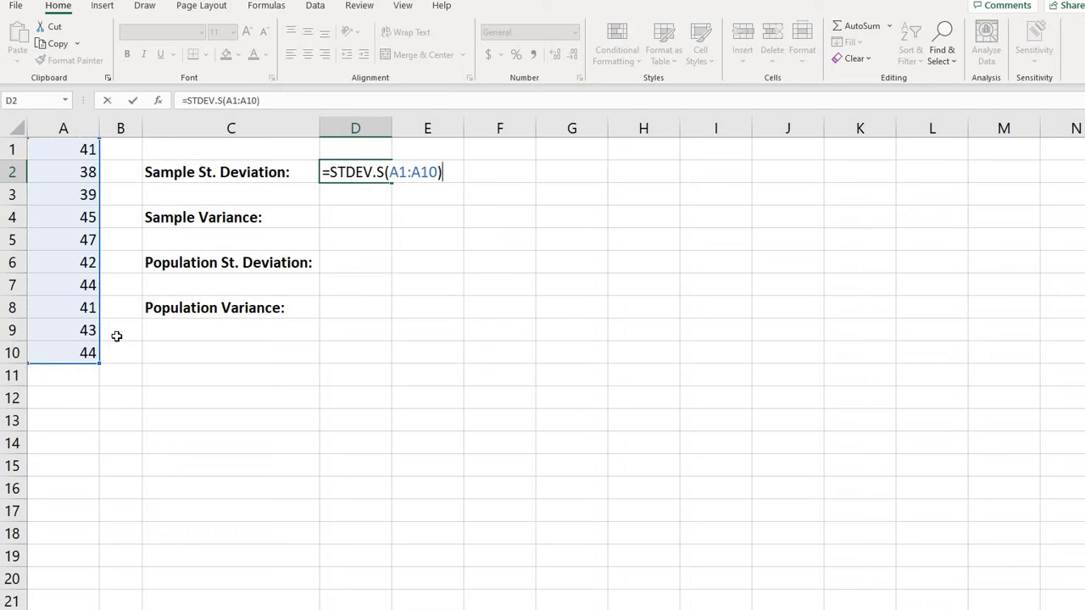
key(Return)
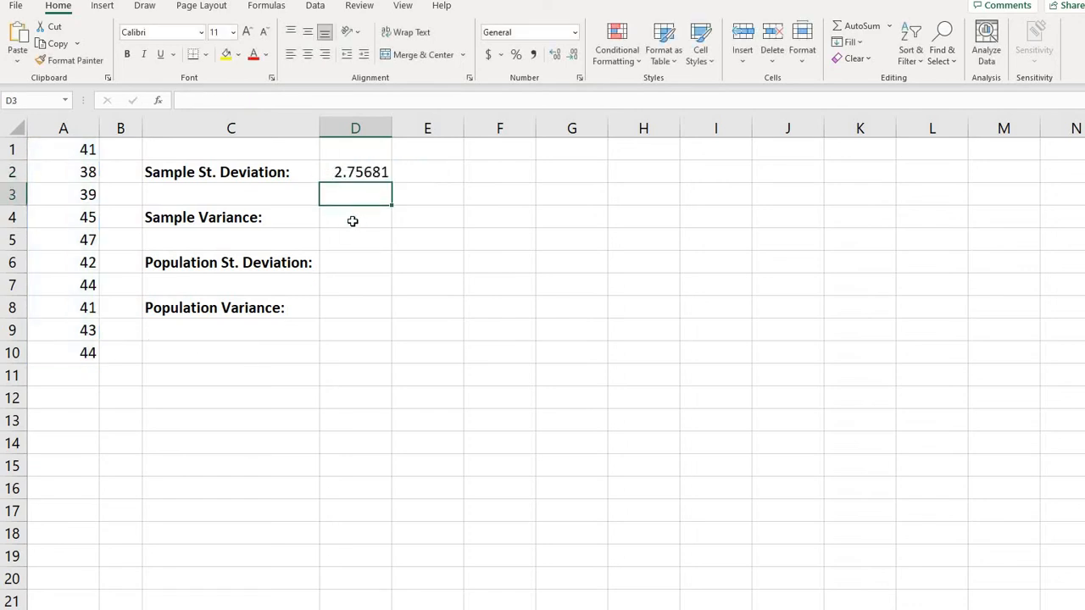
- Fill D4 with the square of D2 (=D2^2), giving a sample variance of 7.6
click(355, 217)
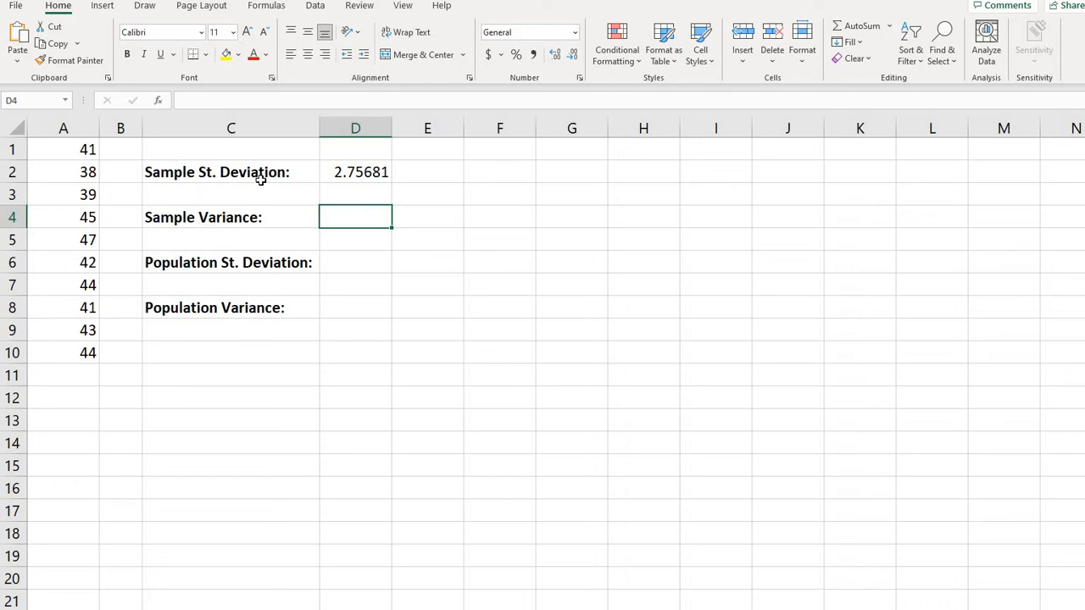
mouse_move(199, 194)
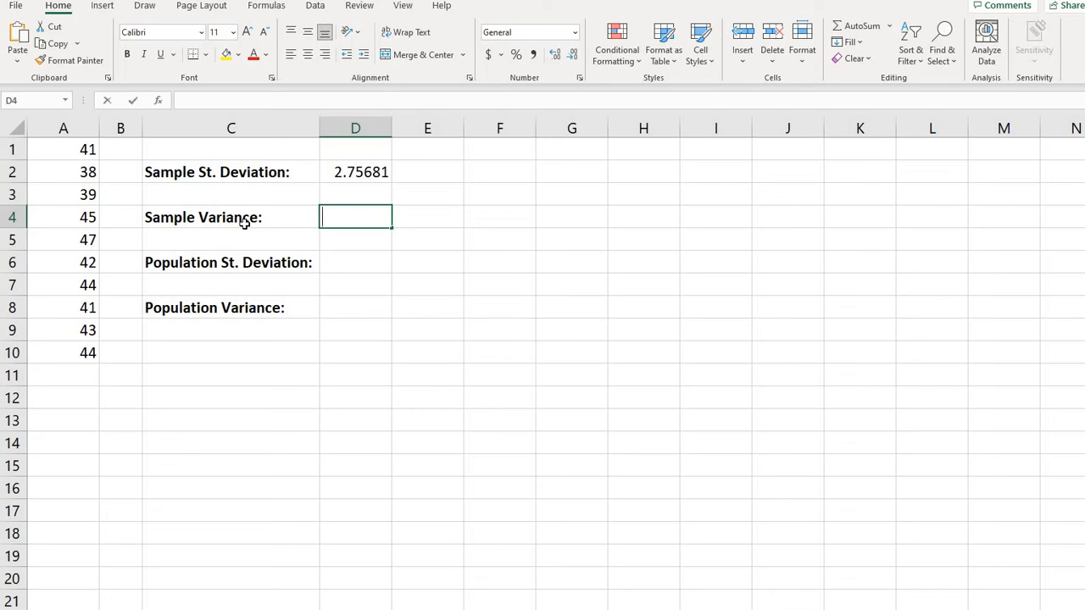
text(=)
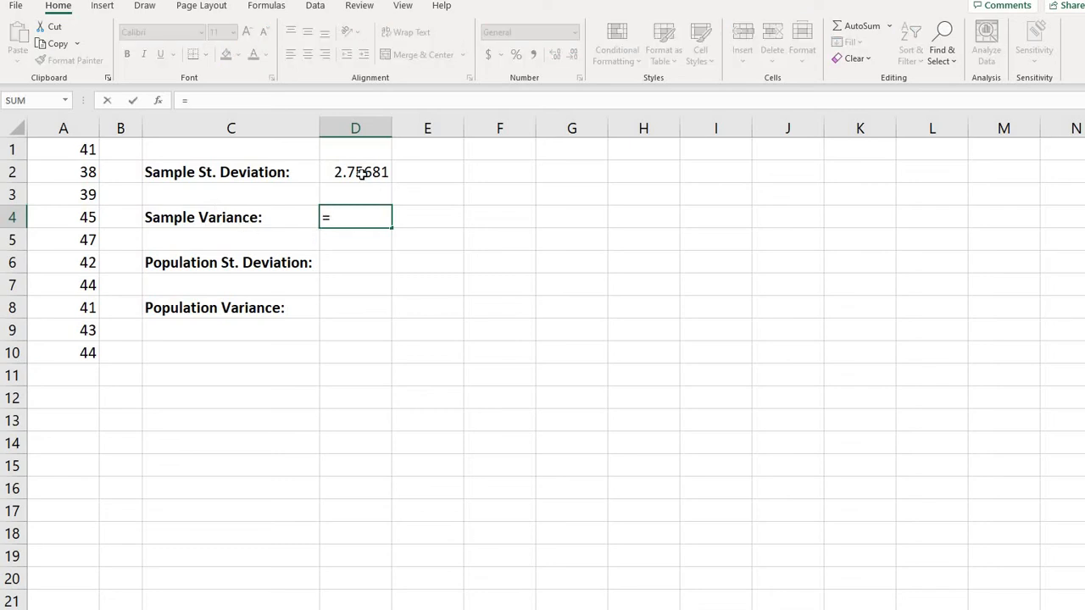
click(355, 171)
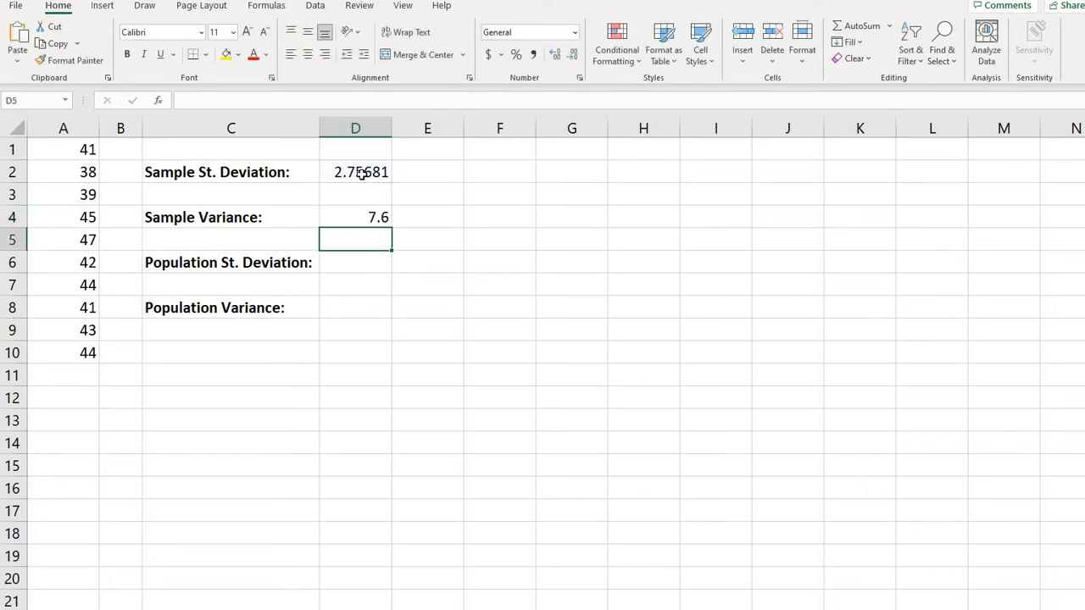
click(355, 262)
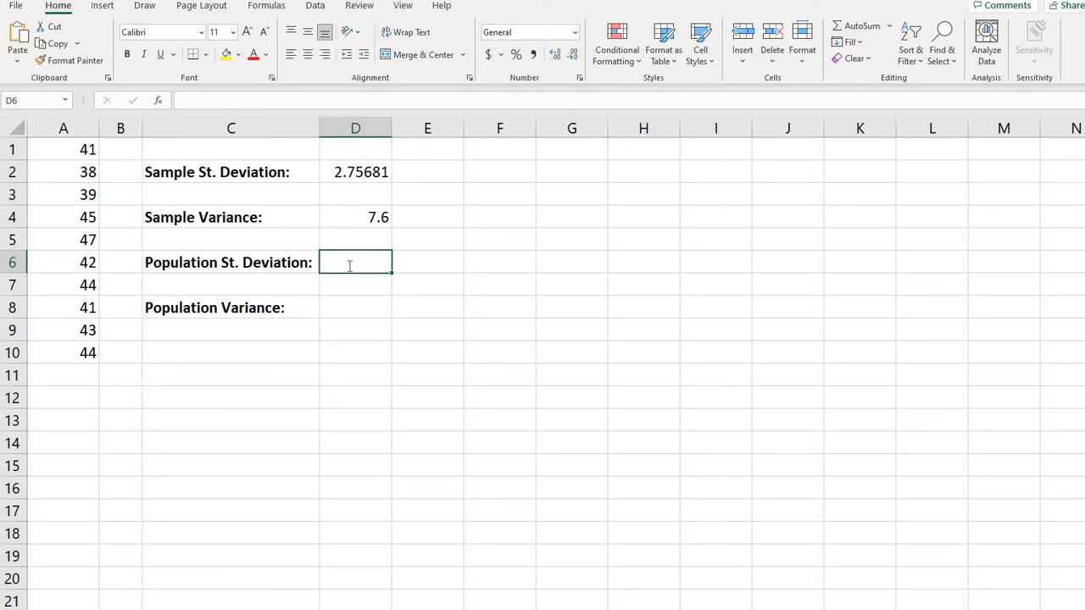
- Enter =STDEV.P(A1:A10) in D6 to get the population standard deviation 2.61534
text(=st)
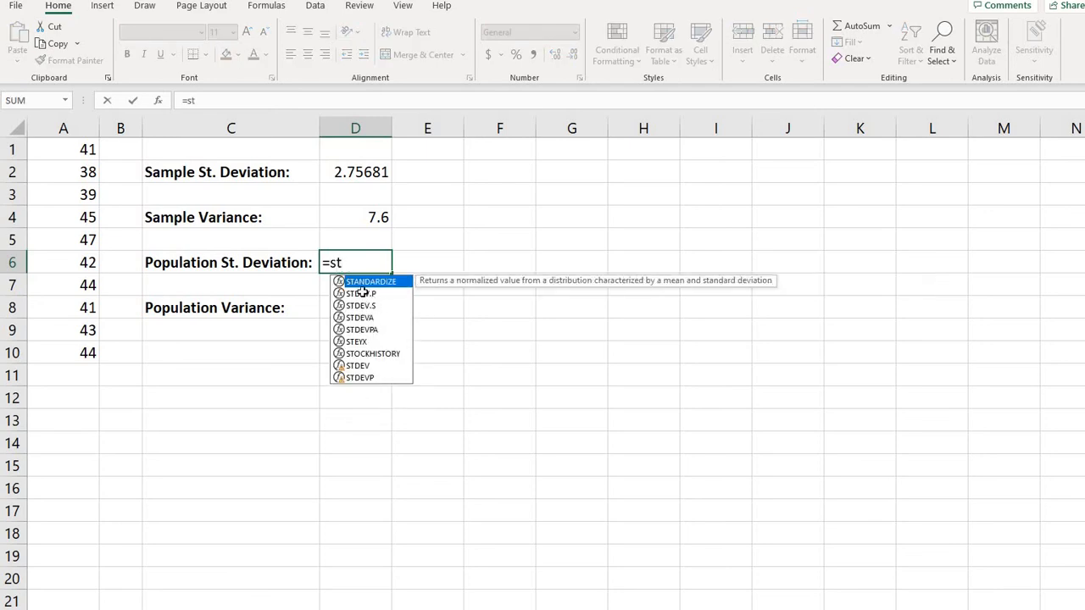
double_click(359, 292)
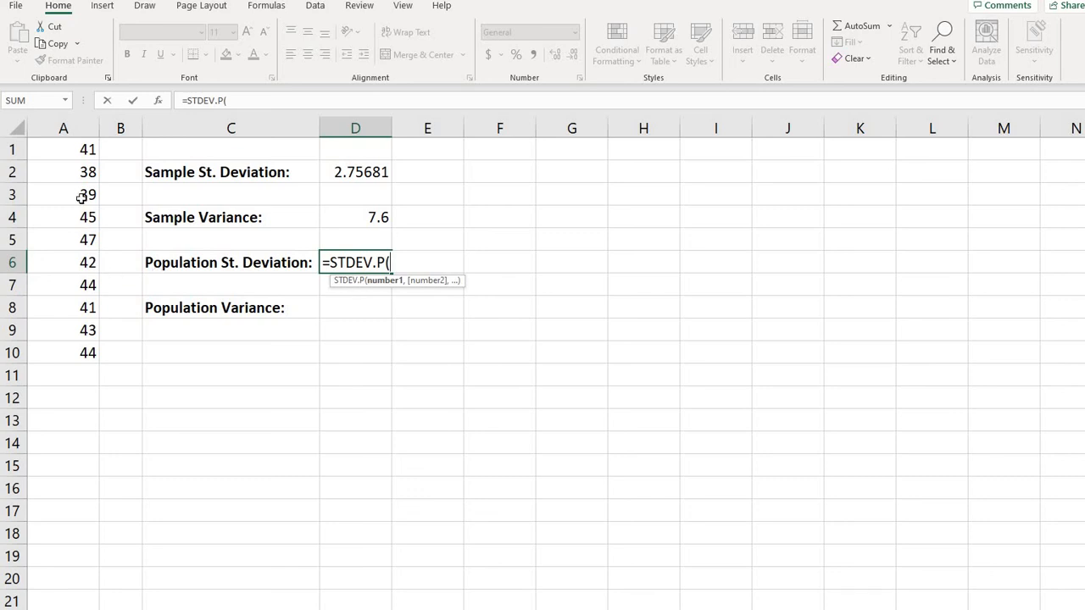
drag(63, 149, 62, 330)
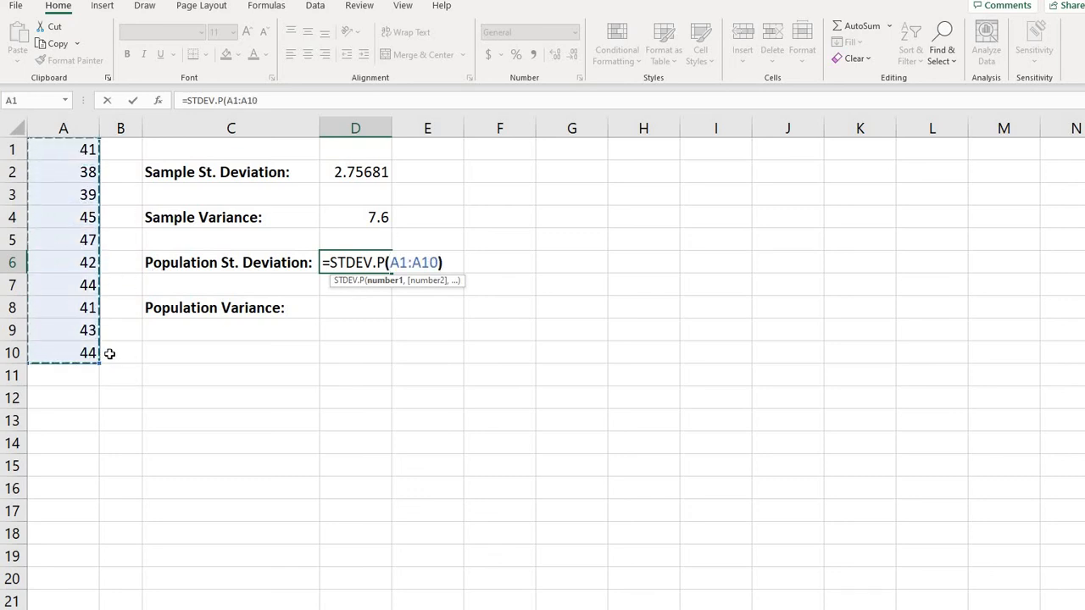
key(Return)
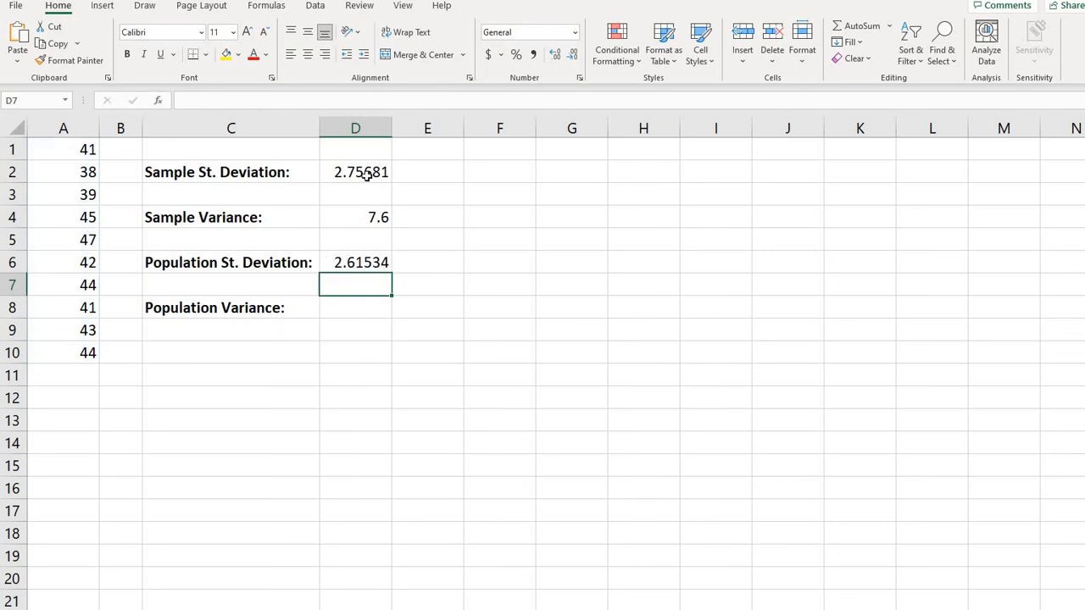
mouse_move(317, 195)
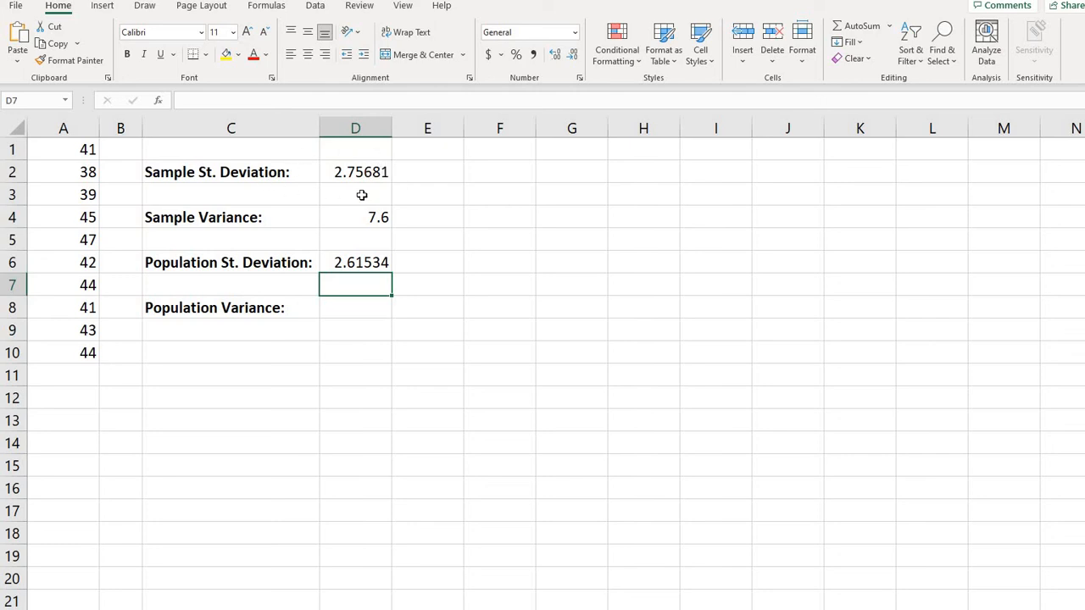
mouse_move(242, 289)
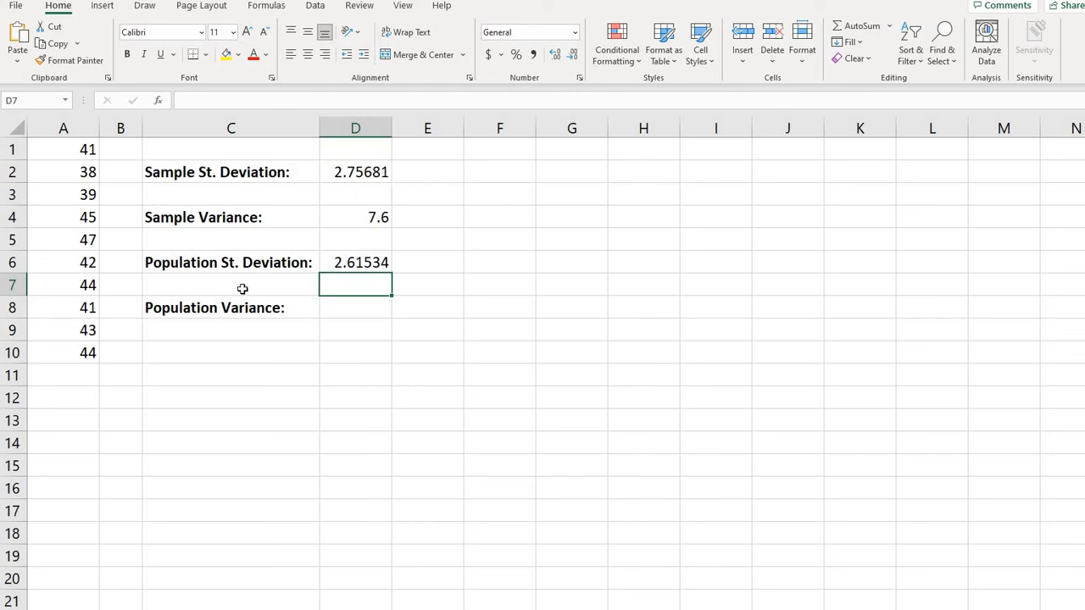
mouse_move(337, 301)
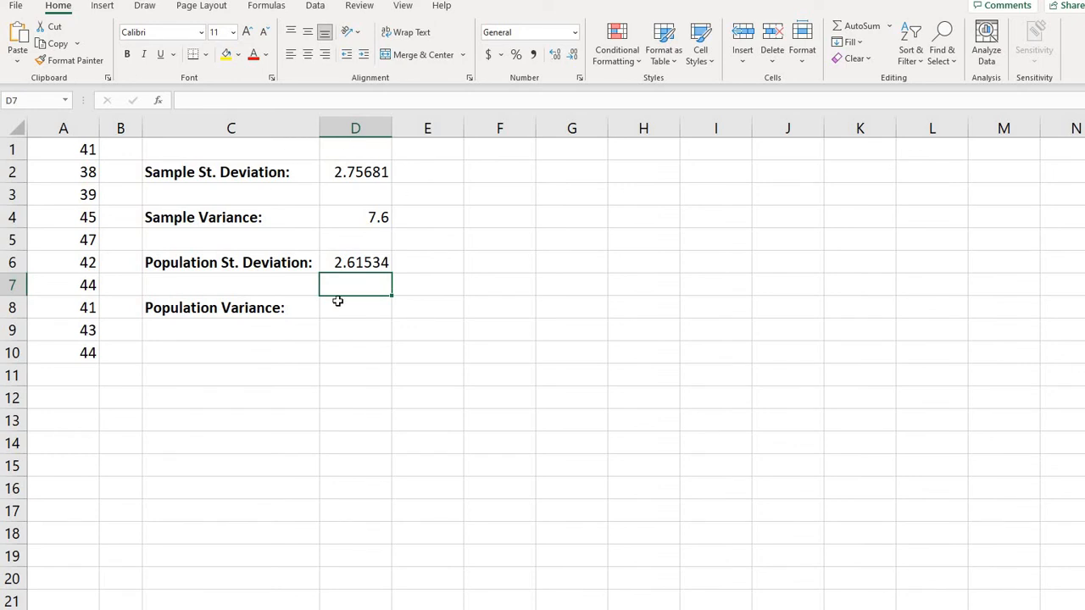
click(355, 307)
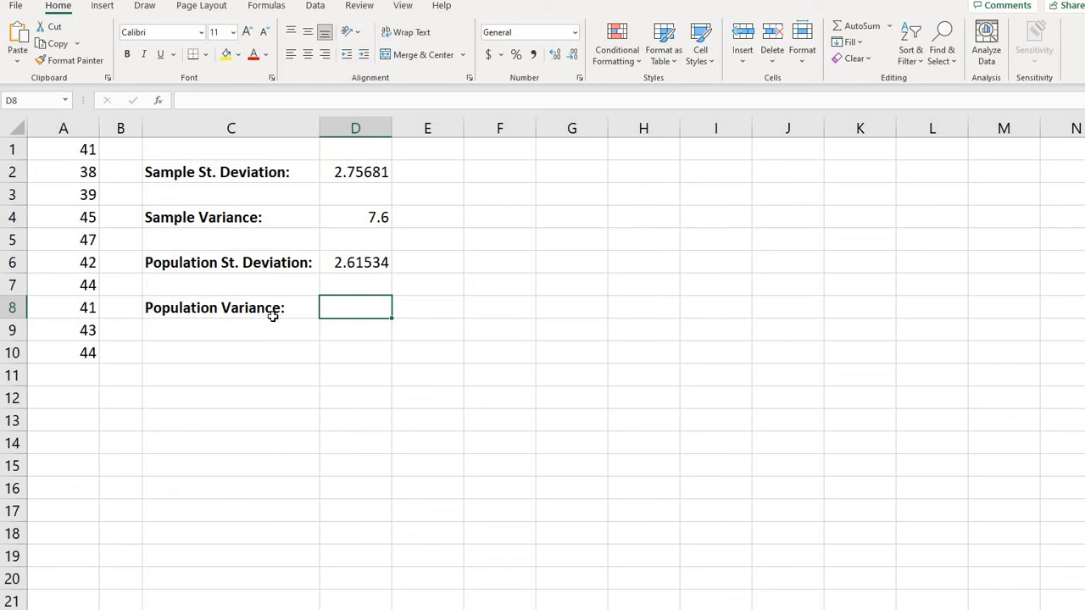
- Enter =D6^2 in D8, giving a population variance of 6.84
text(=)
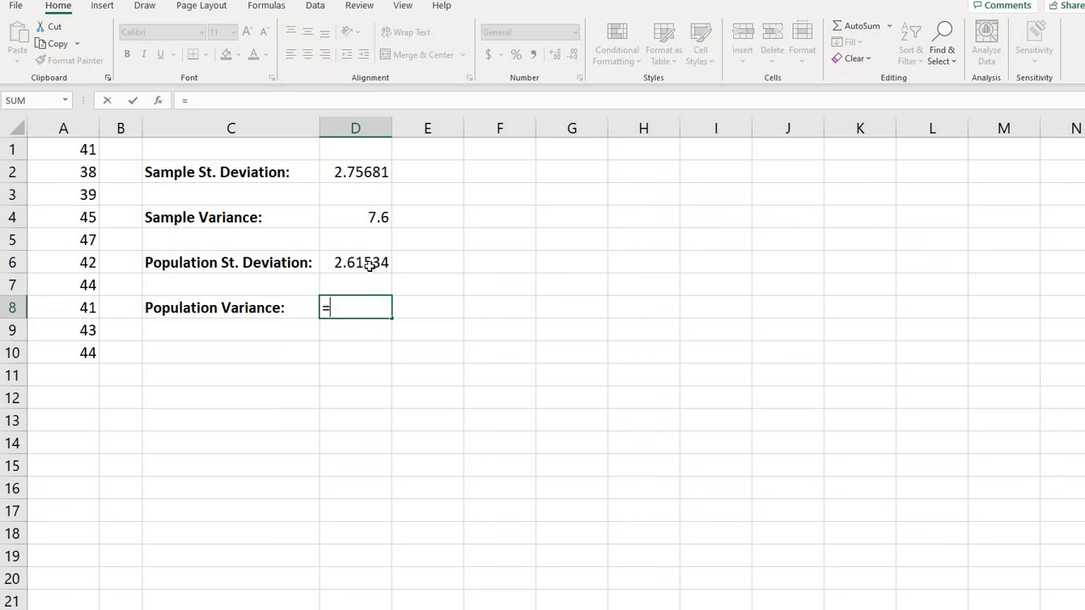
click(355, 262)
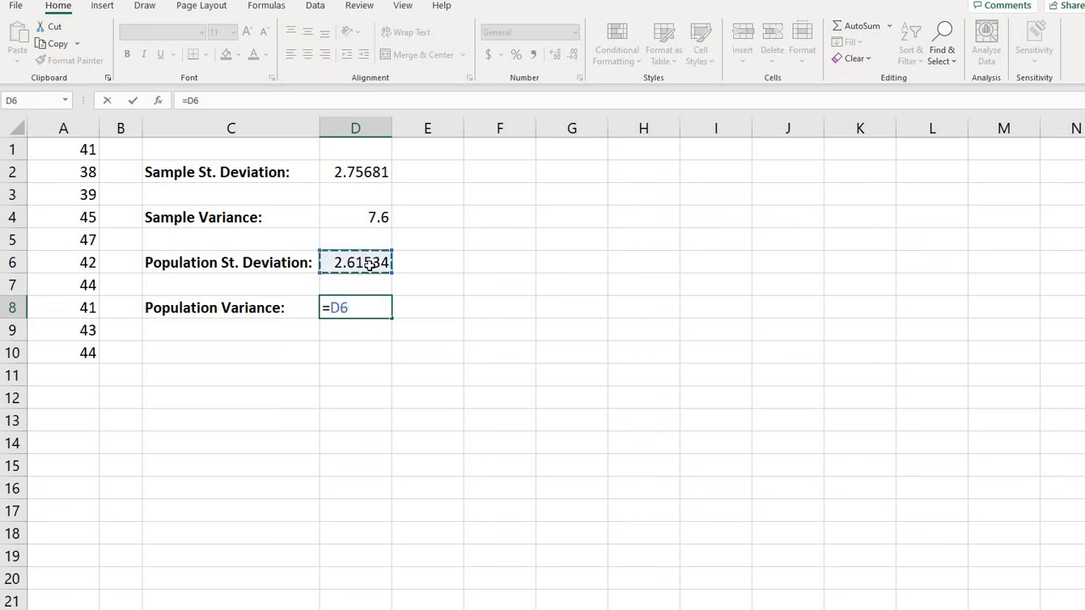
text(^)
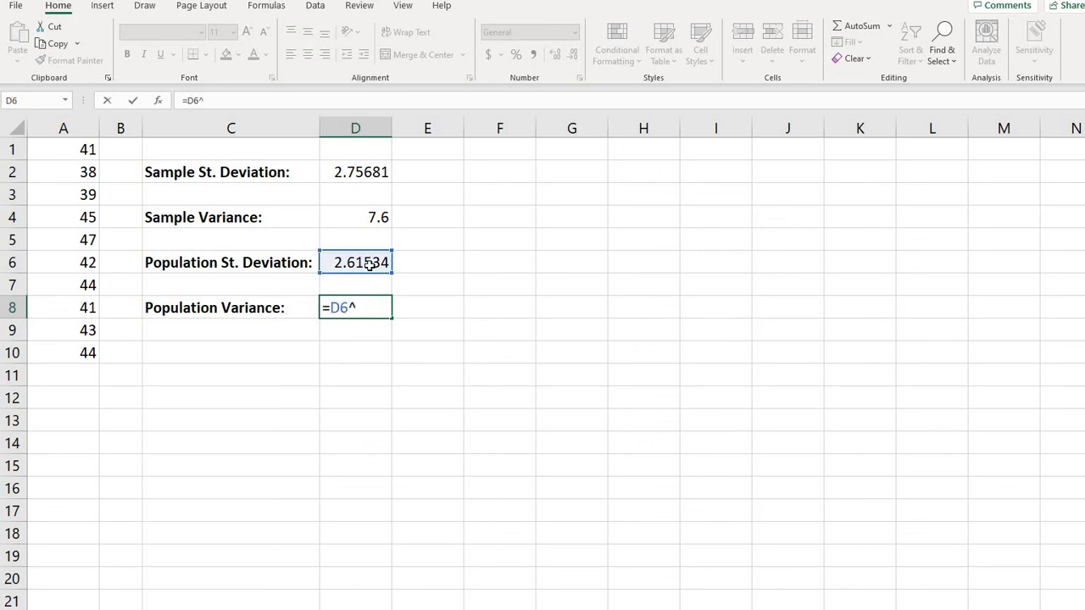
text(2)
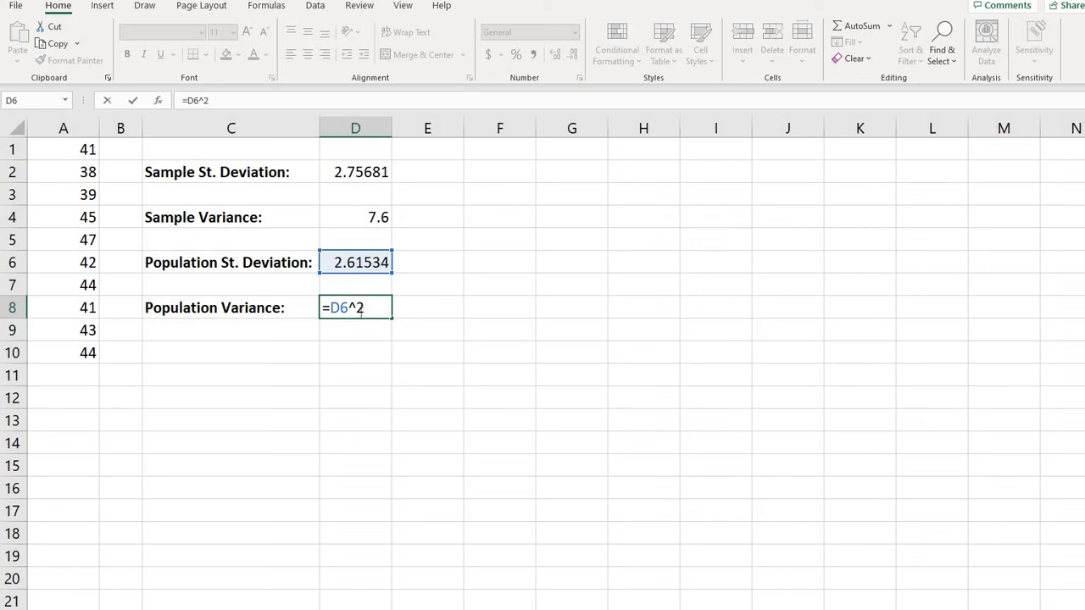
mouse_move(360, 327)
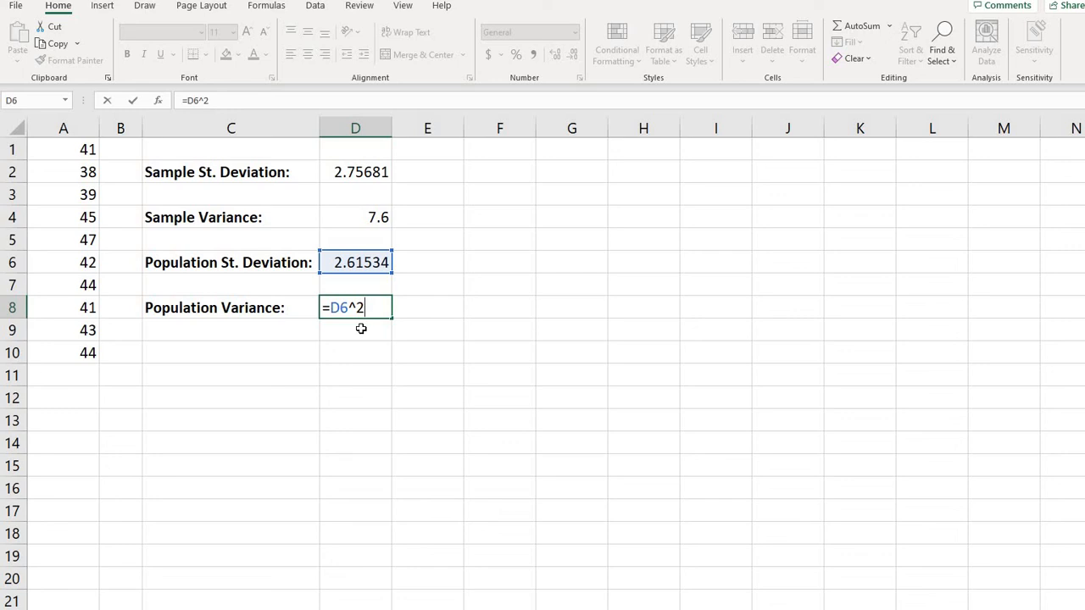
key(Return)
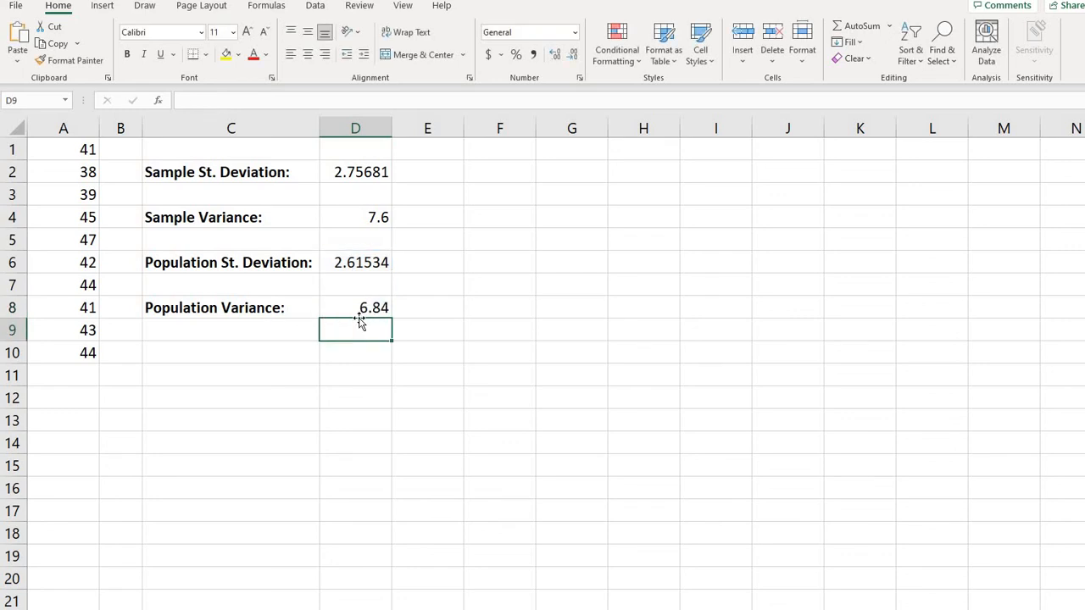
mouse_move(421, 270)
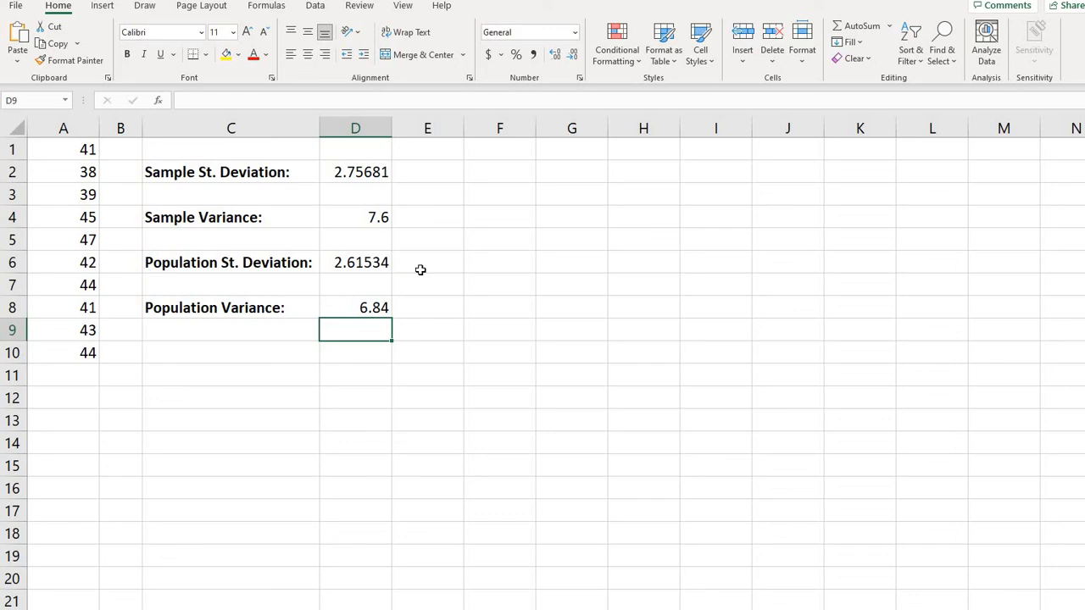
mouse_move(281, 390)
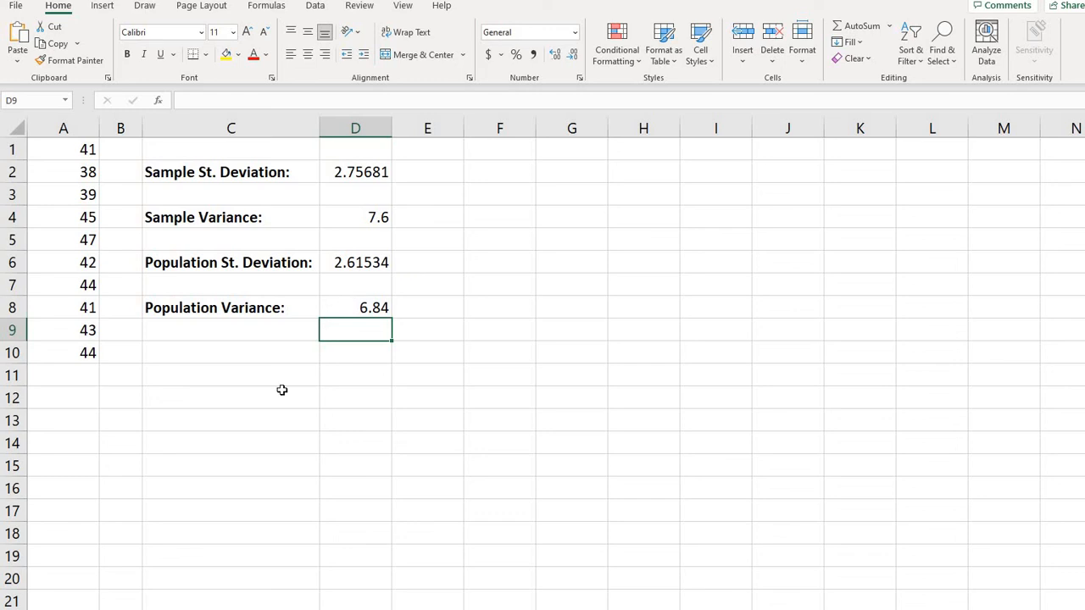